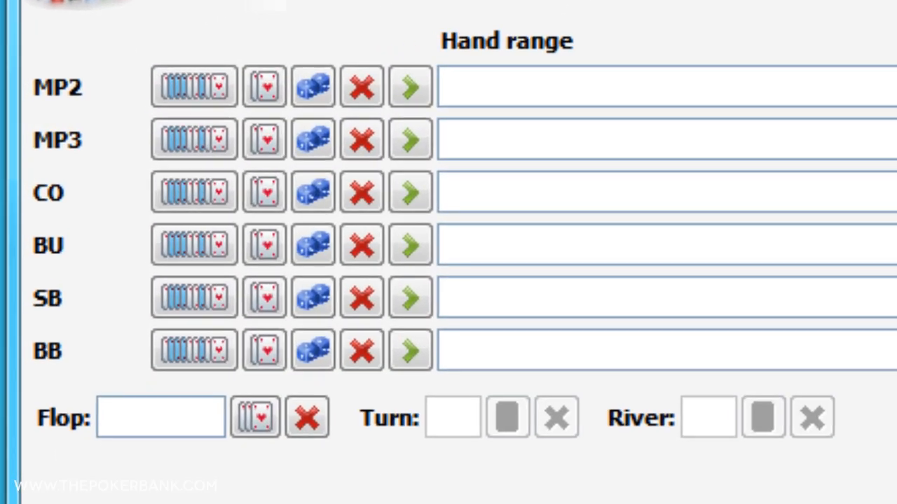
Step: Enter Ad Ks as MP2's hand via the card picker
left_click(312, 86)
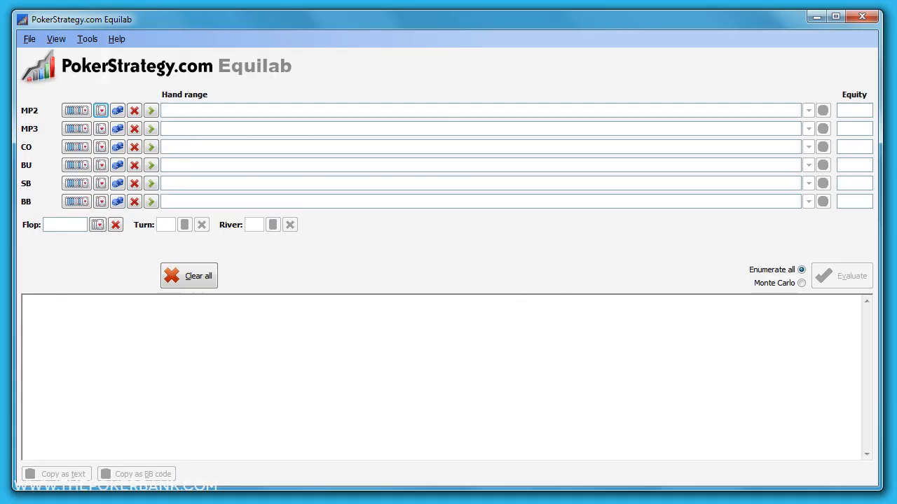
mouse_move(401, 406)
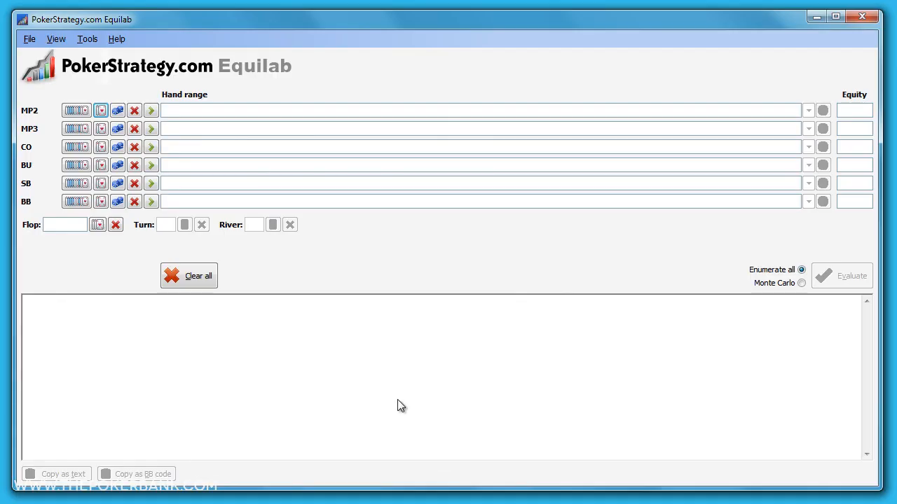
left_click(101, 109)
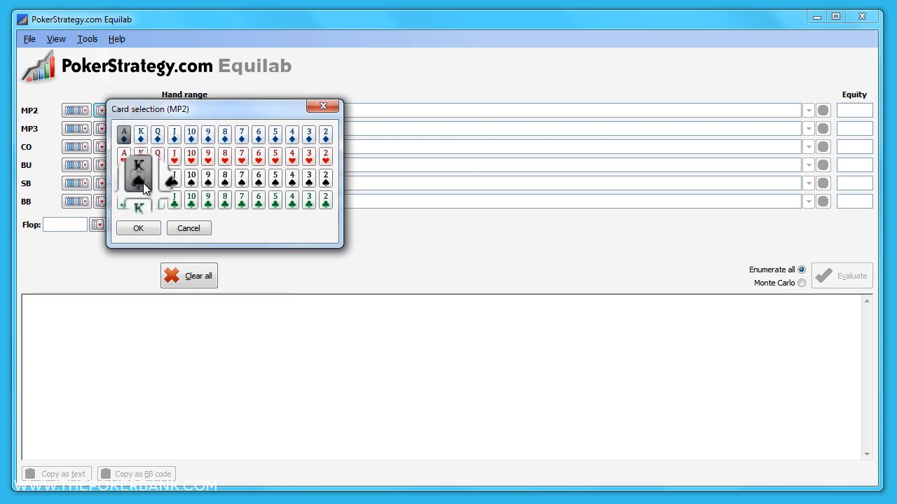
left_click(138, 227)
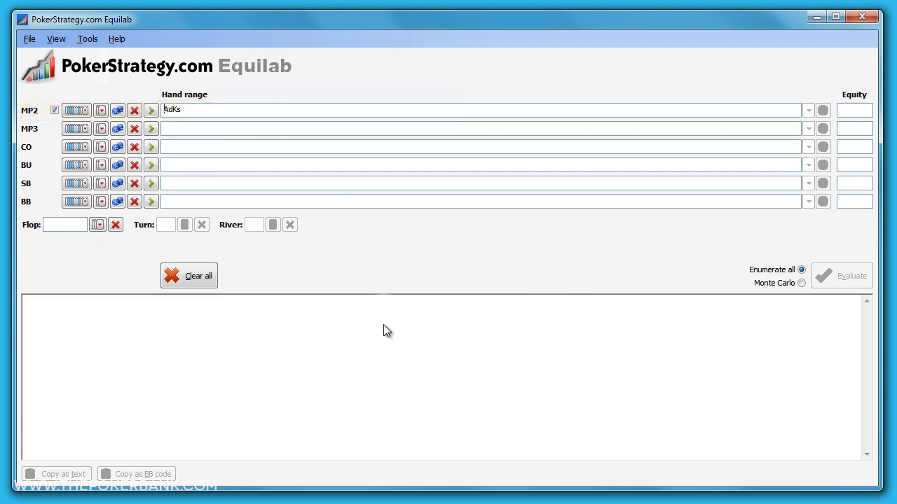
mouse_move(629, 421)
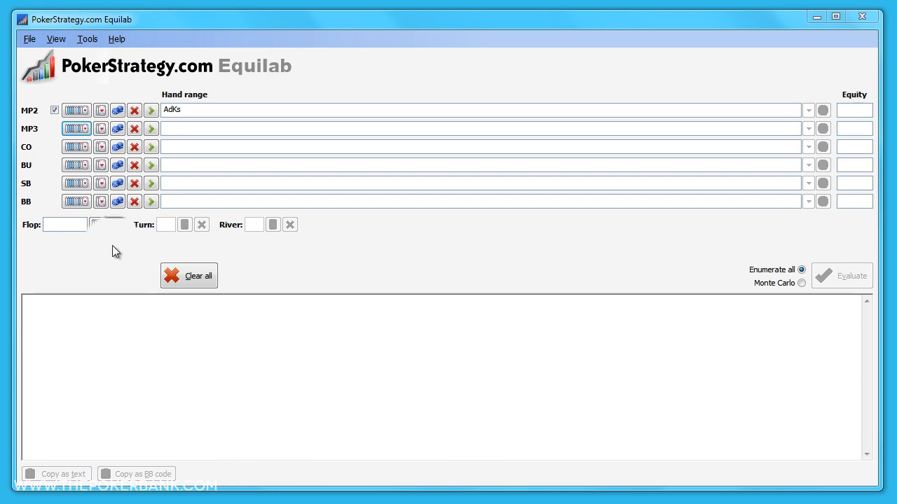
Step: Build MP3's range as 99+ pairs plus AQs+ and AQo+ in the matrix
left_click(76, 128)
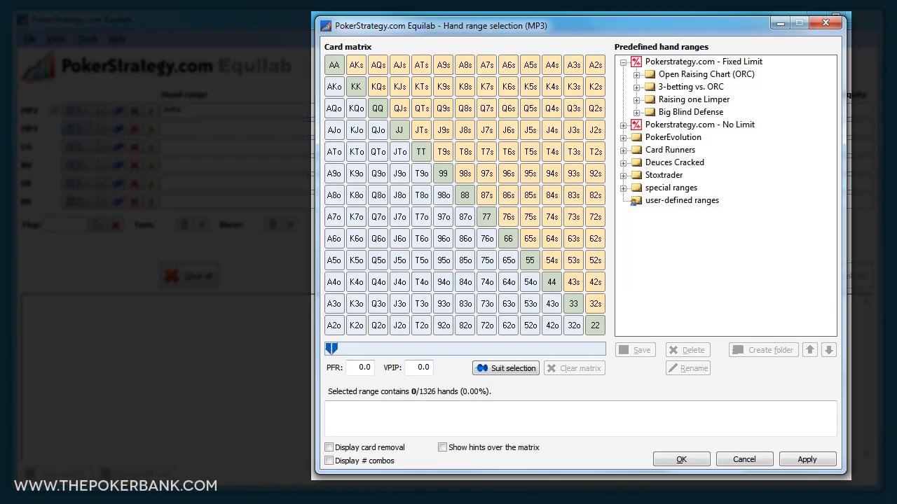
left_click_drag(333, 65, 594, 325)
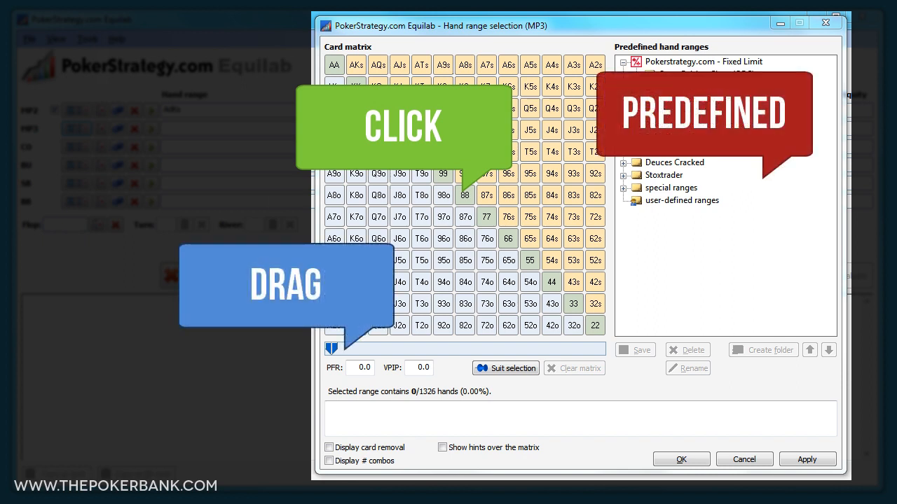
left_click(622, 62)
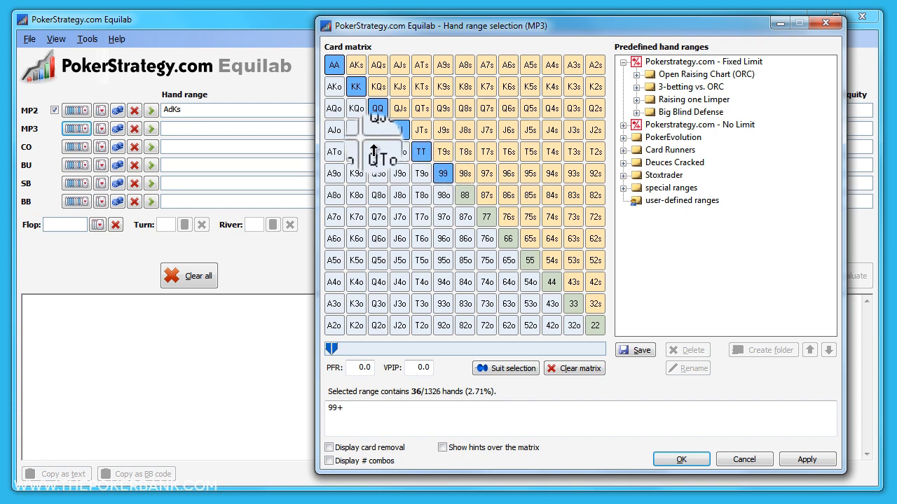
left_click(356, 64)
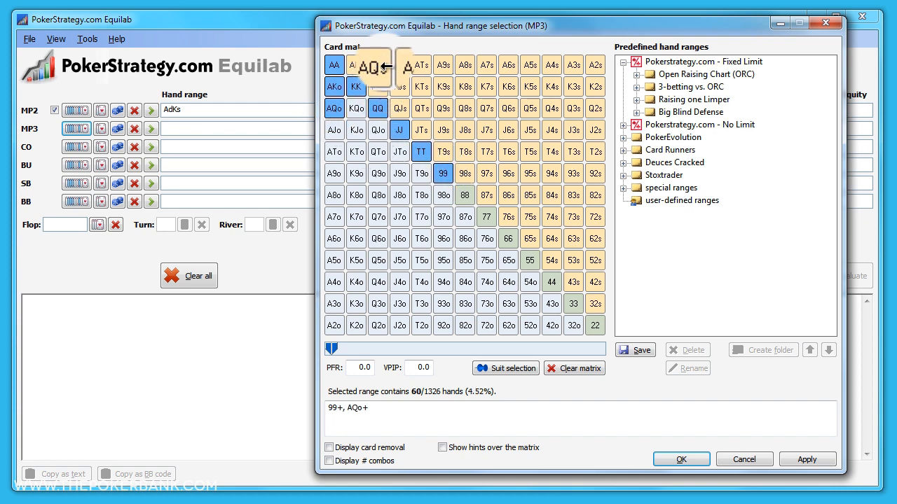
left_click(355, 64)
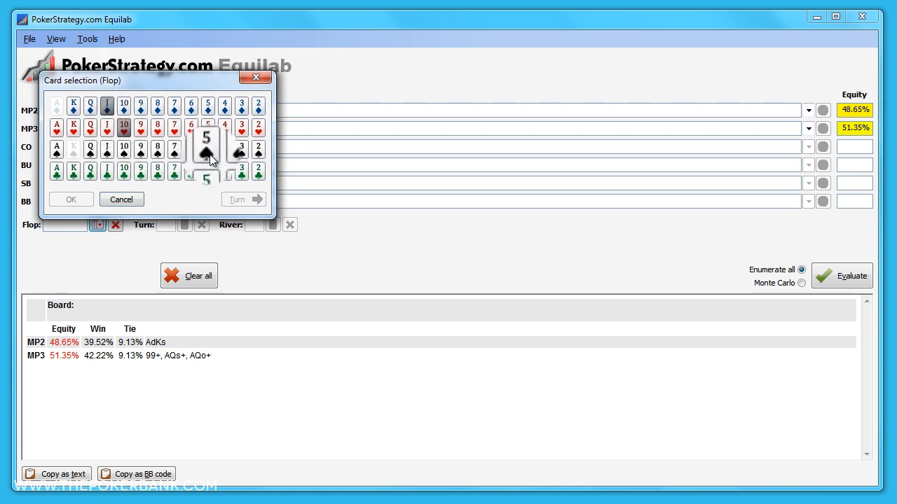
Step: Enter the flop Jd Th 5s and view the made-hand breakdown
left_click(70, 199)
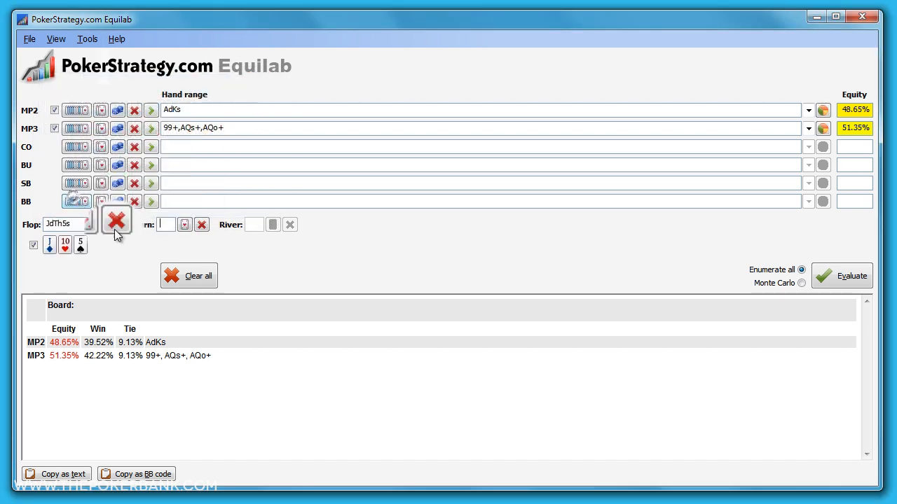
left_click(118, 220)
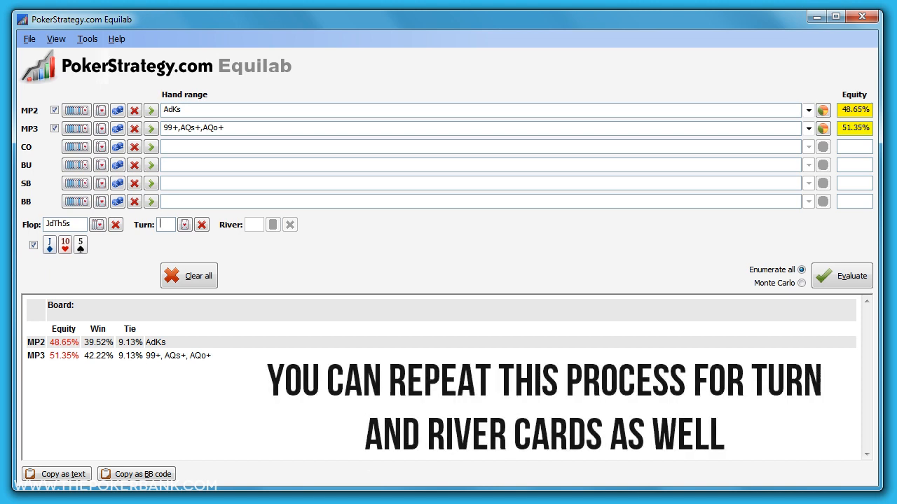
left_click(840, 275)
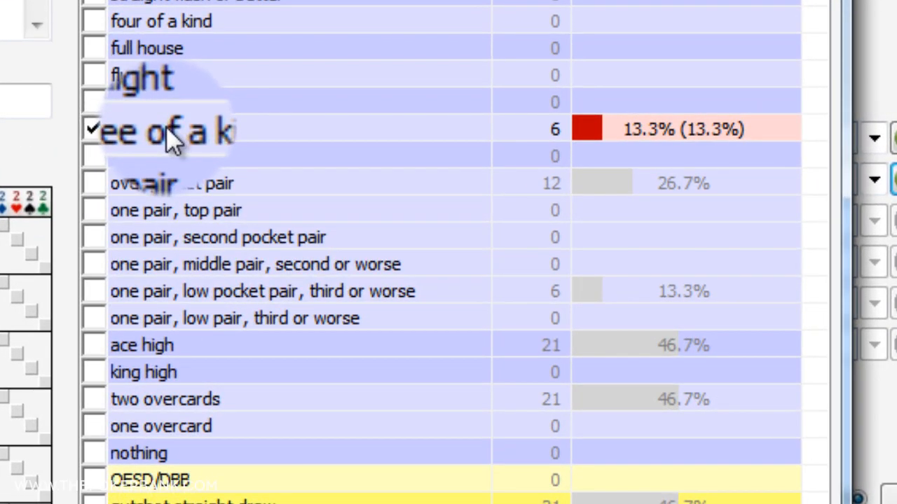
Step: Evaluate on JdTh5s, giving MP2 46.25% and MP3 53.75%
left_click(94, 183)
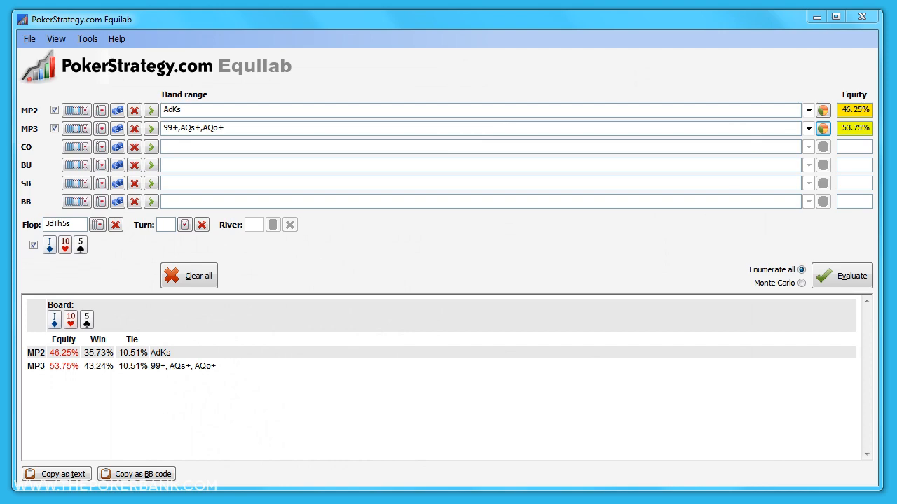
Step: Add heart suited connectors KhQh through 6h5h to MP3's range
left_click(77, 128)
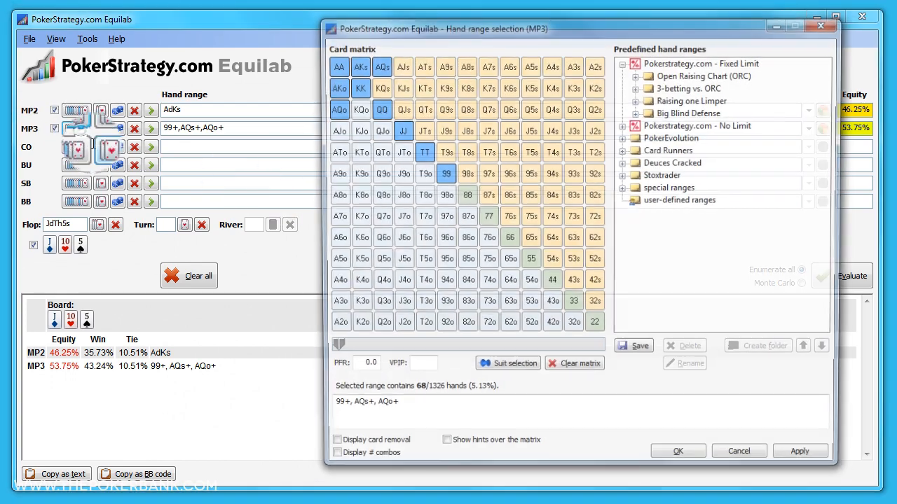
left_click(507, 363)
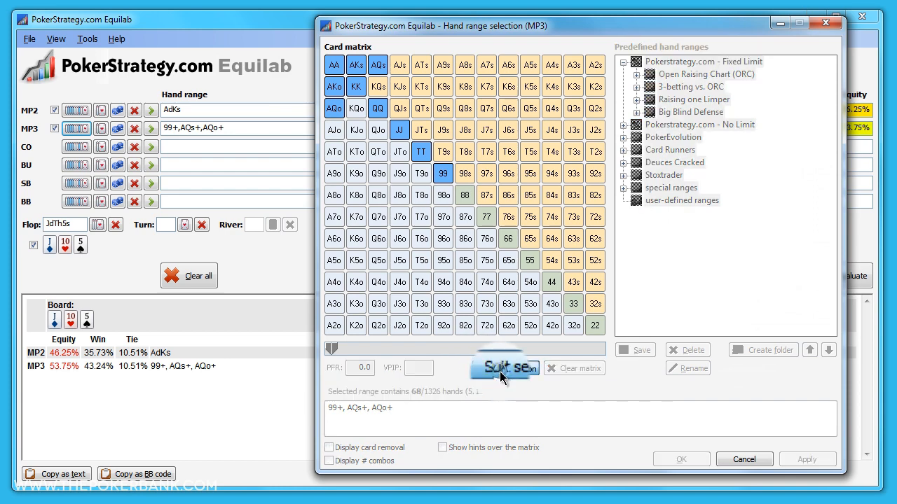
left_click(504, 367)
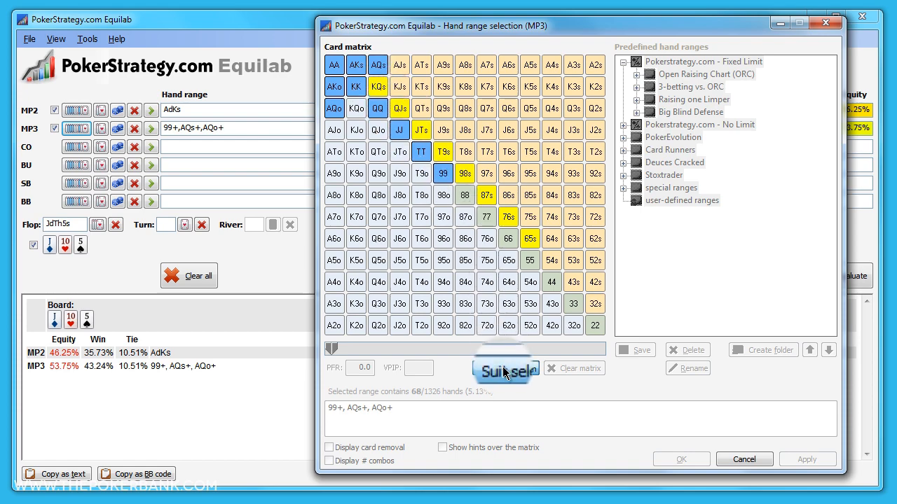
left_click(504, 368)
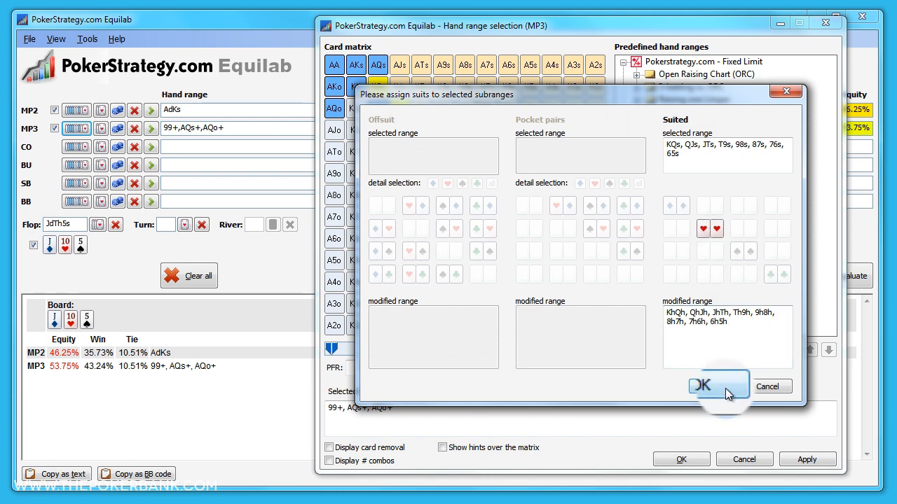
left_click(700, 385)
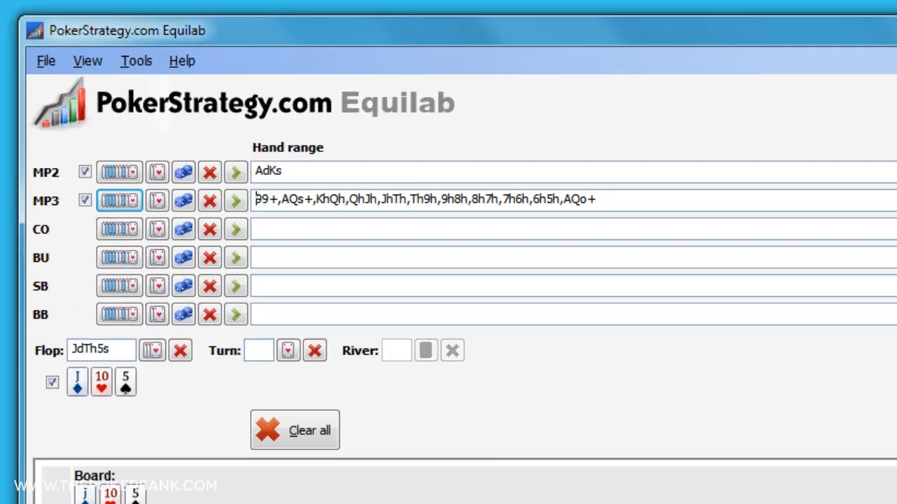